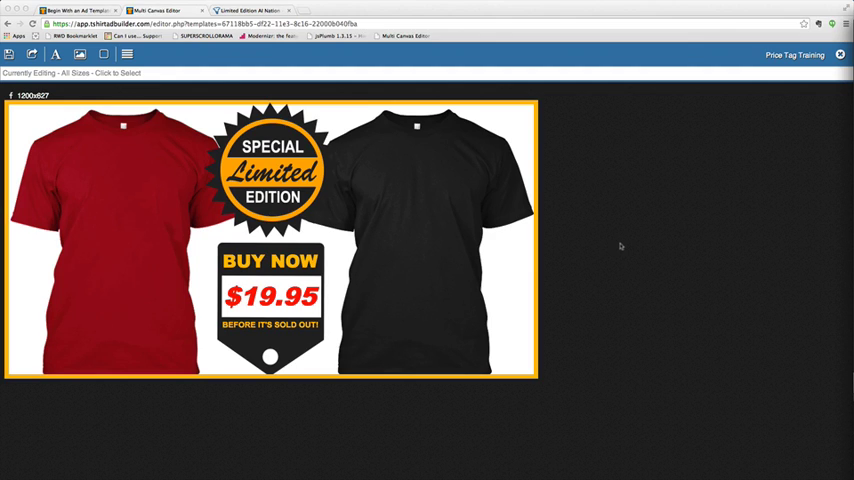
{"action": "mouse_move", "coordinate": [440, 356]}
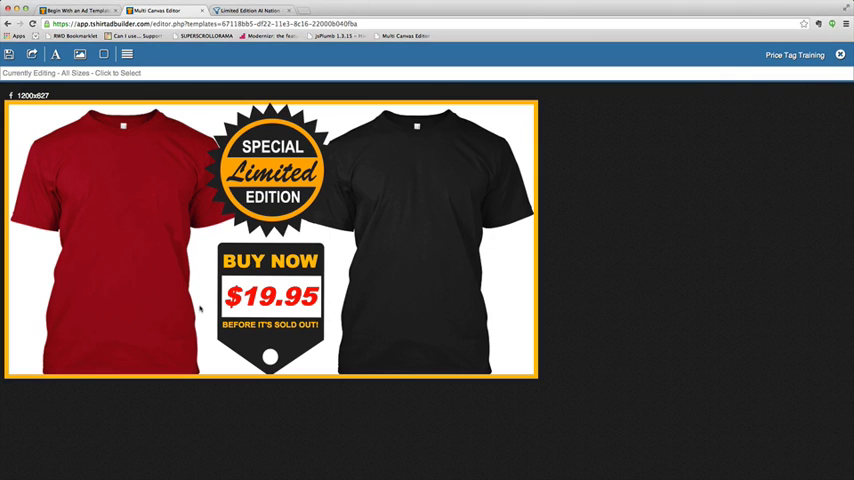
- Select the banner's price tag and list the library's Price Tags images as replacements
{"action": "left_click", "coordinate": [270, 296]}
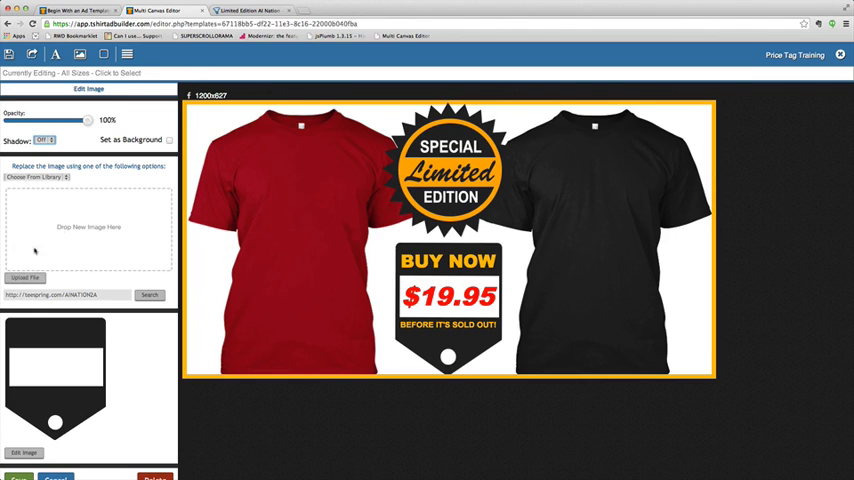
{"action": "mouse_move", "coordinate": [62, 196]}
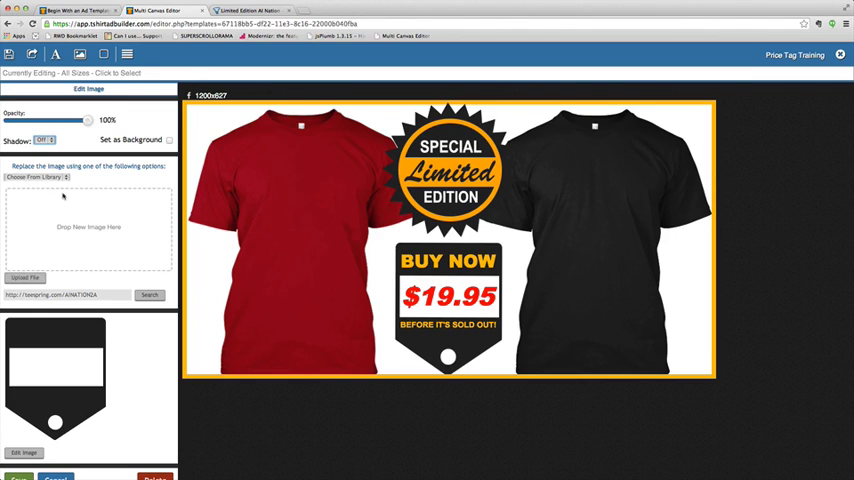
{"action": "left_click", "coordinate": [38, 176]}
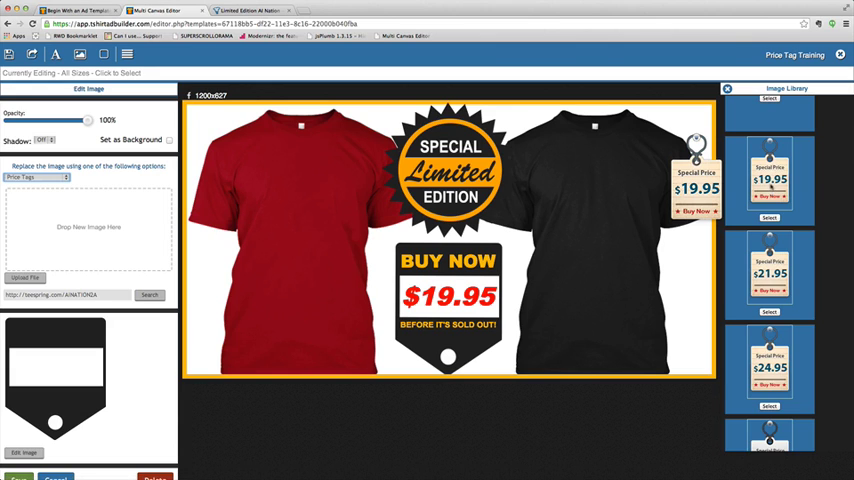
- Scroll the image library down to the dark blue $19.95 price tag
{"action": "scroll", "scroll_direction": "down", "scroll_amount": 3}
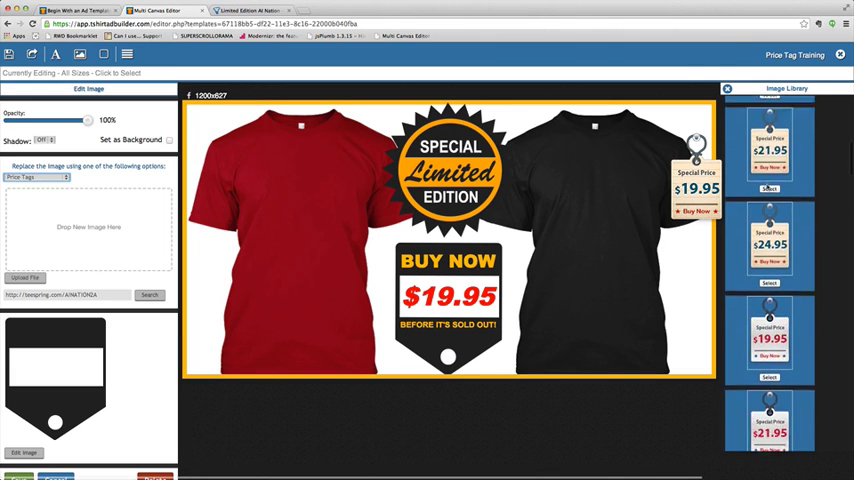
{"action": "scroll", "scroll_direction": "down", "scroll_amount": 3}
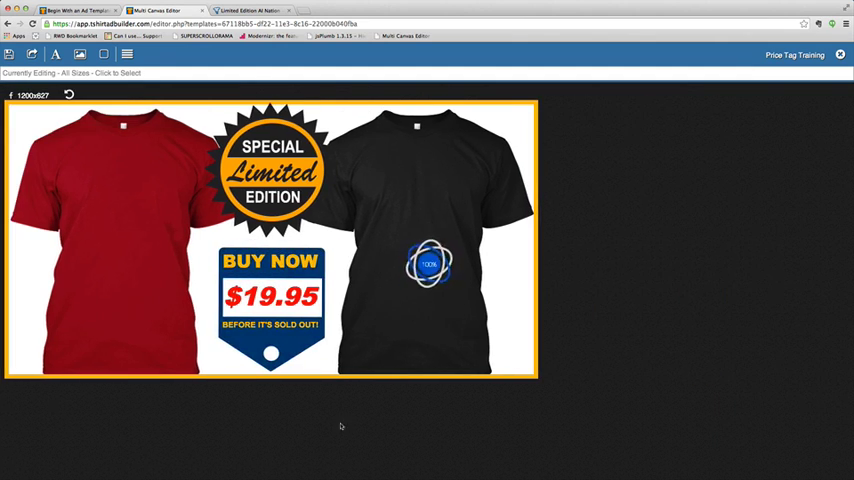
- Select the blue $19.95 price tag under the Special Limited Edition badge
{"action": "left_click", "coordinate": [270, 300]}
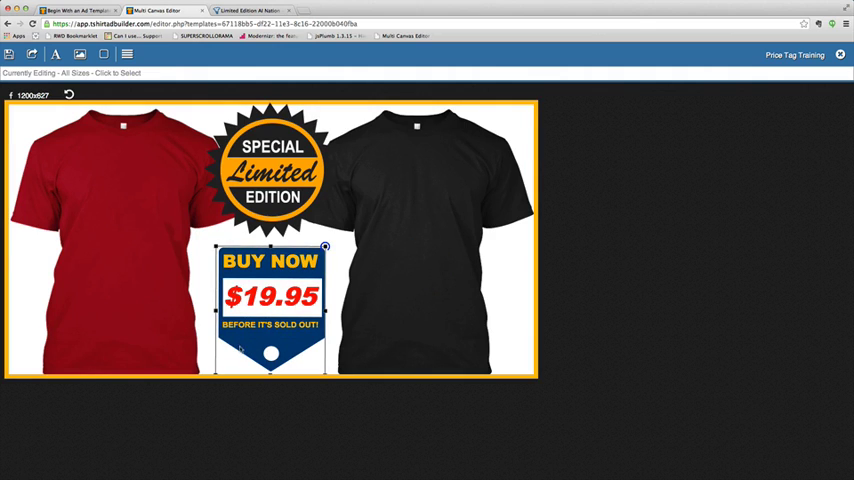
{"action": "mouse_move", "coordinate": [240, 350]}
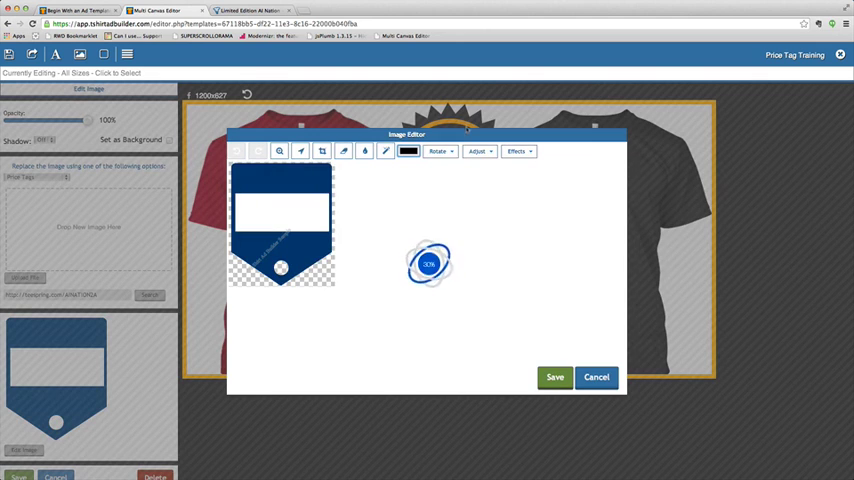
- Shift the price tag's colour from blue to red with the Hue adjustment
{"action": "left_click", "coordinate": [478, 152]}
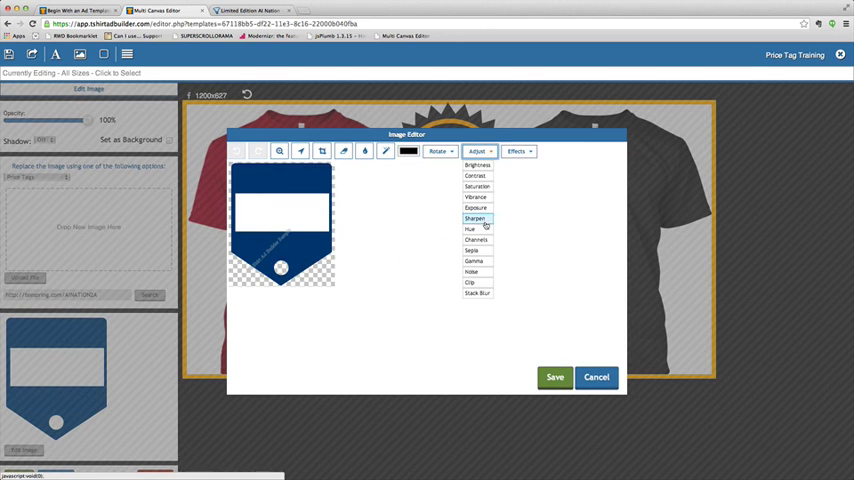
{"action": "left_click", "coordinate": [470, 228]}
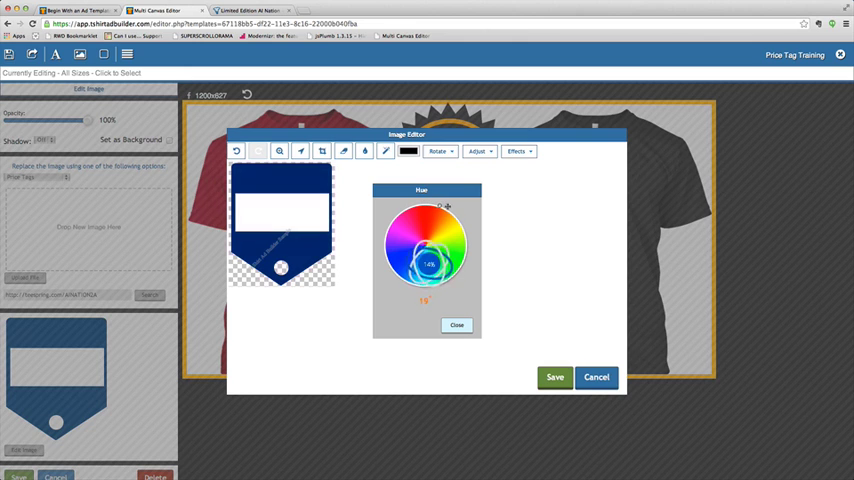
{"action": "left_click_drag", "start_coordinate": [444, 208], "coordinate": [470, 256]}
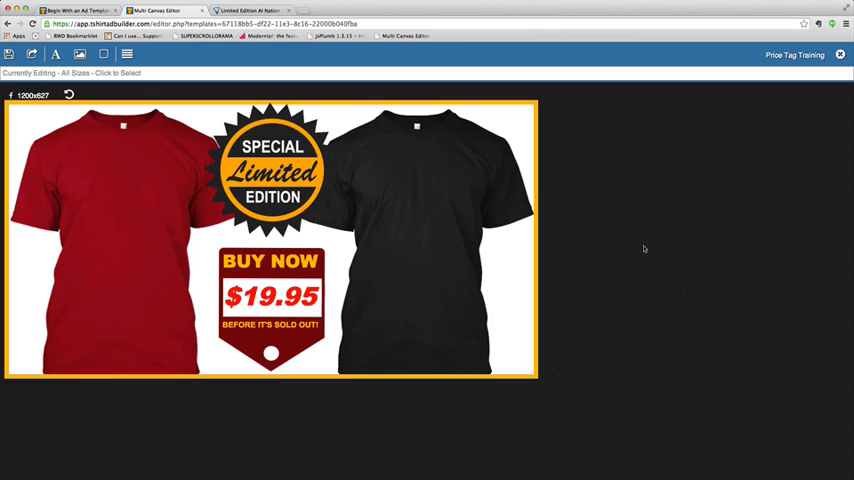
- Select the red price tag shape so it can be deleted
{"action": "left_click", "coordinate": [270, 300]}
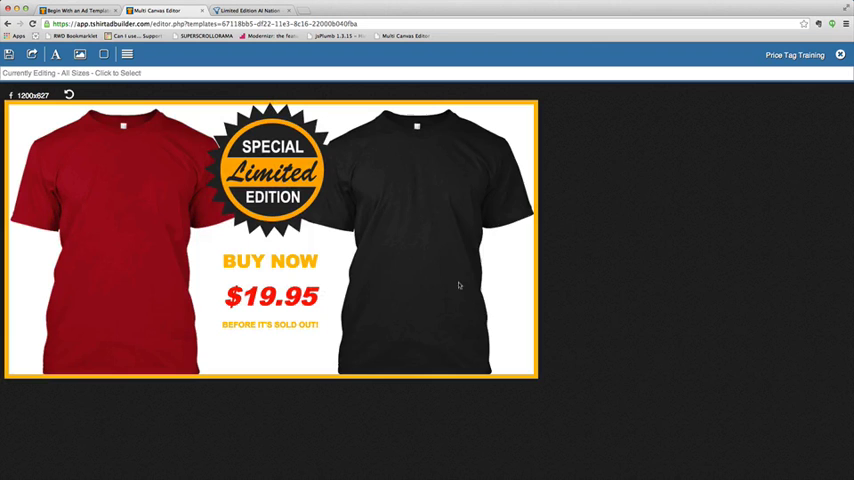
- Select the leftover Buy Now $19.95 text so it can be deleted
{"action": "left_click", "coordinate": [270, 260]}
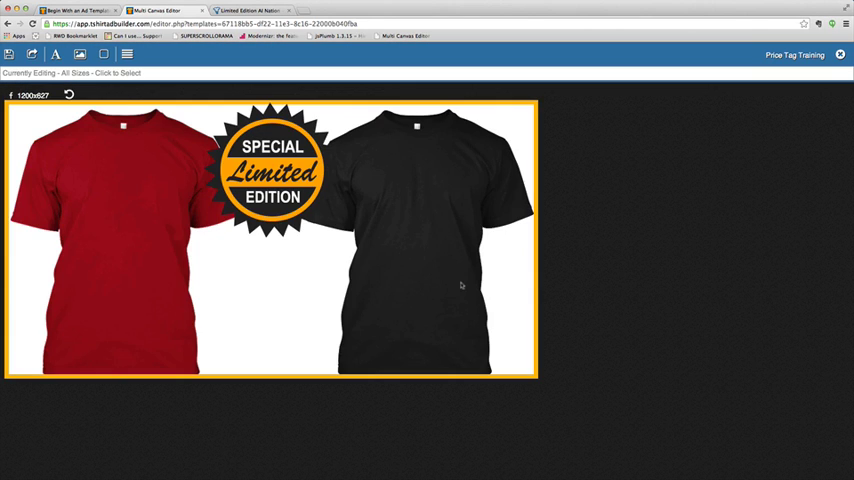
{"action": "mouse_move", "coordinate": [80, 56]}
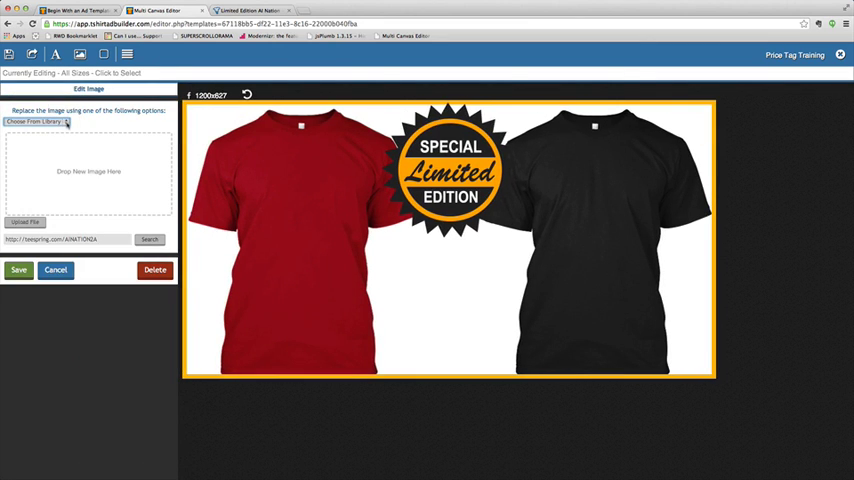
- Choose the Price Tags category from Choose From Library to list replacement tags
{"action": "left_click", "coordinate": [40, 120]}
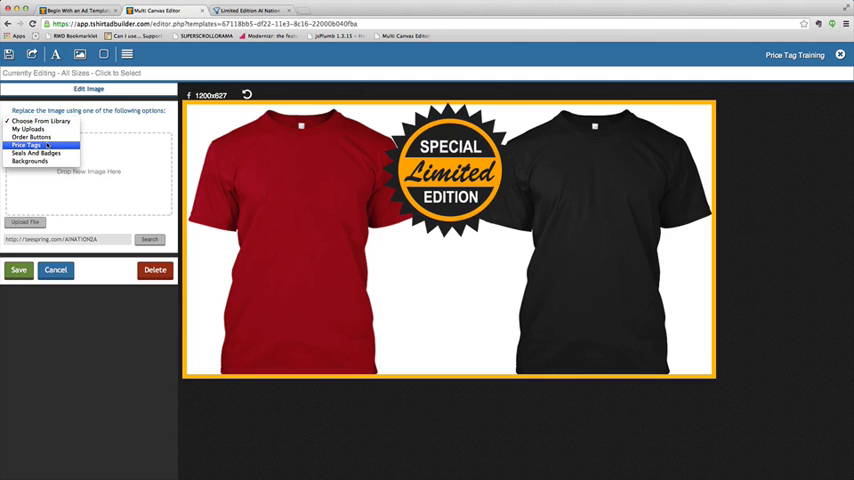
{"action": "left_click", "coordinate": [26, 144]}
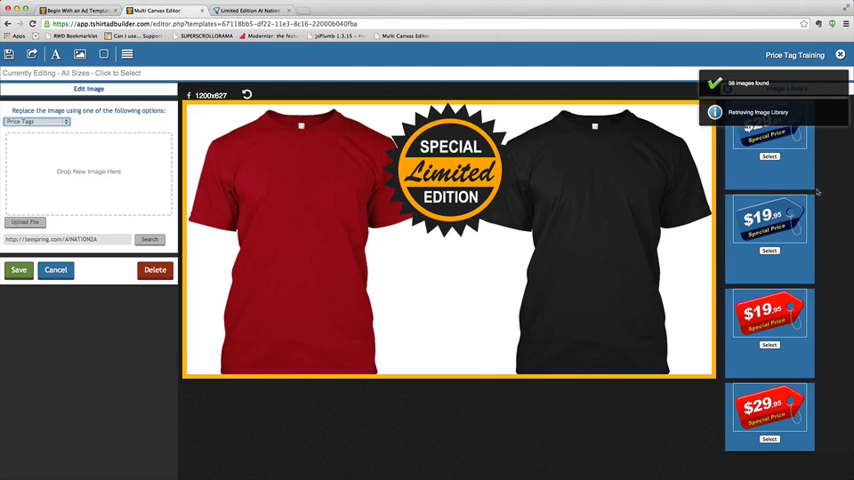